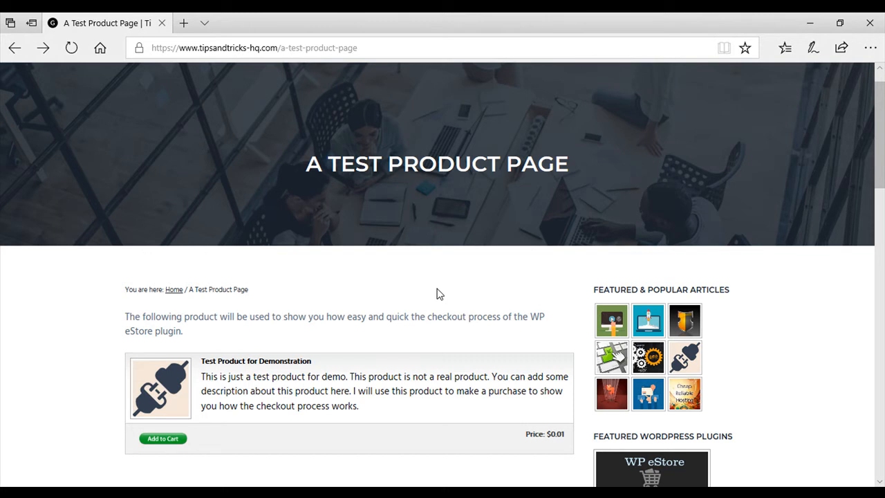
{"action": "mouse_move", "coordinate": [445, 297]}
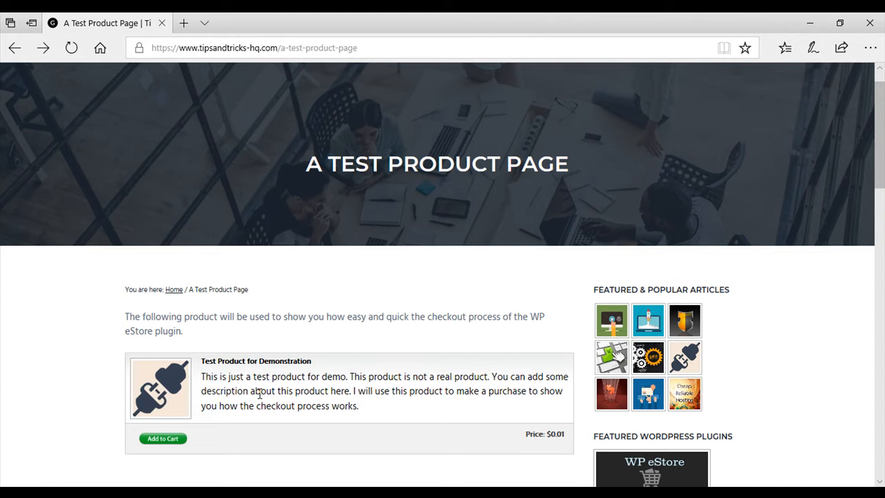
{"action": "mouse_move", "coordinate": [164, 439]}
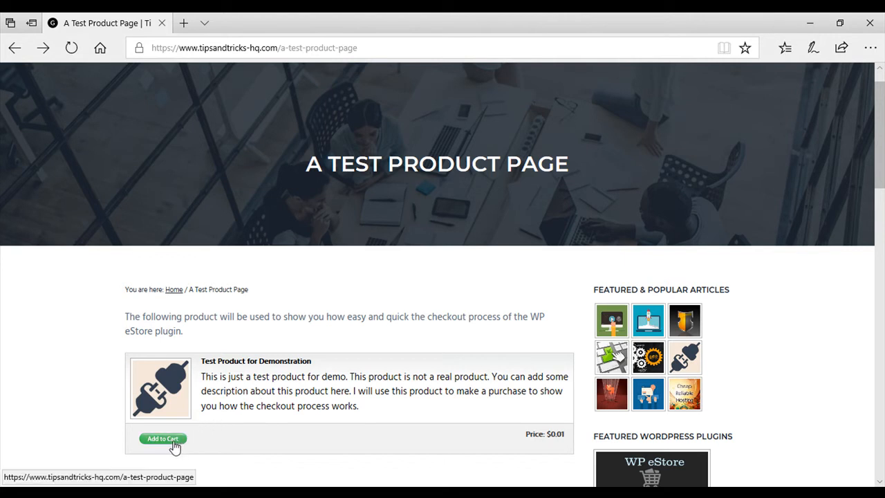
{"action": "mouse_move", "coordinate": [161, 443]}
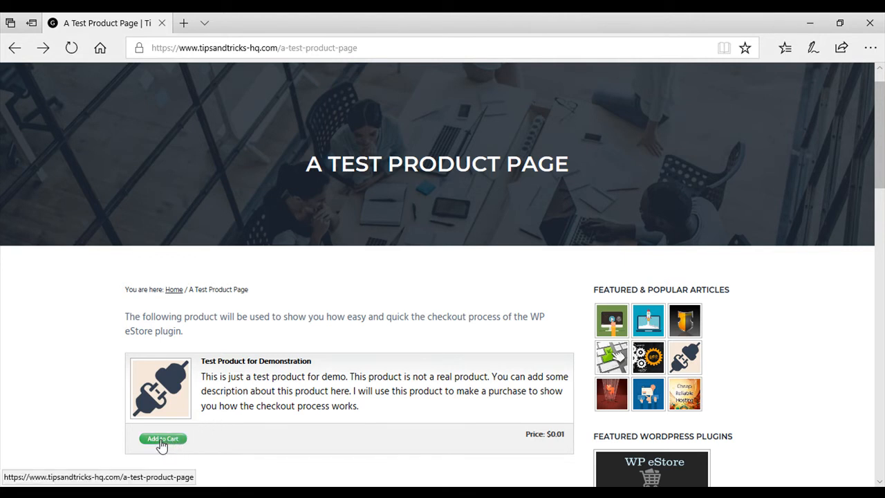
- Add the Test Product for Demonstration to the cart and check out the $0.01 order with PayPal
{"action": "left_click", "coordinate": [163, 439]}
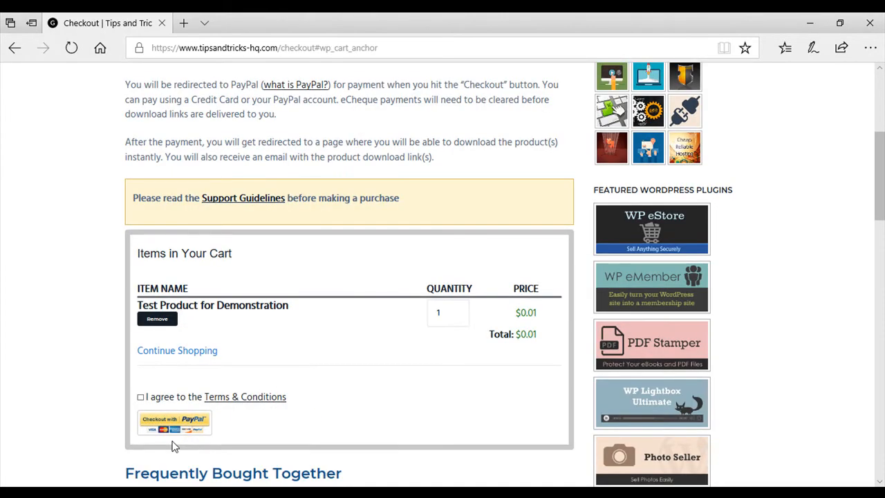
{"action": "mouse_move", "coordinate": [508, 379]}
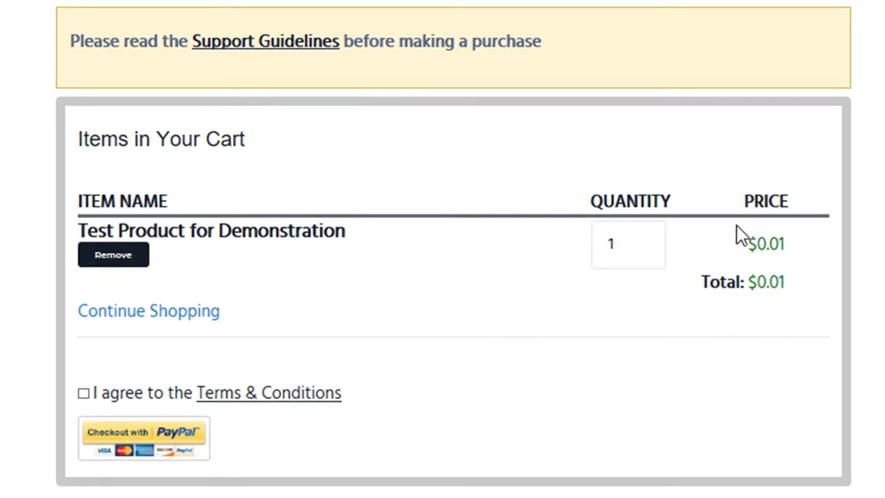
{"action": "mouse_move", "coordinate": [67, 404]}
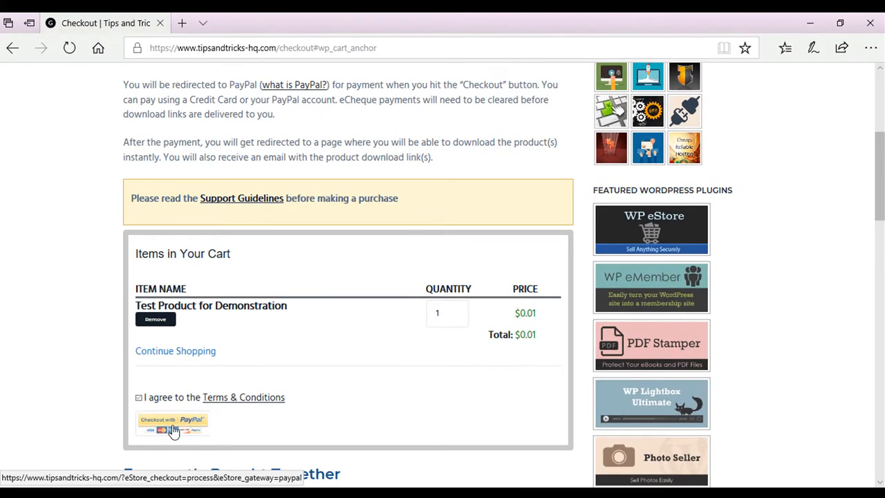
{"action": "left_click", "coordinate": [172, 422]}
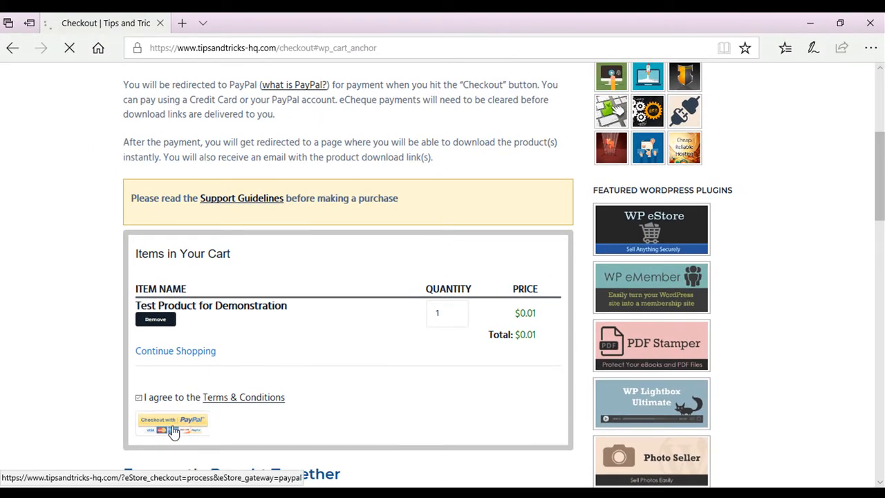
- View PayPal's guest card-payment form for the $0.01 order, then go back toward the login
{"action": "left_click", "coordinate": [173, 422]}
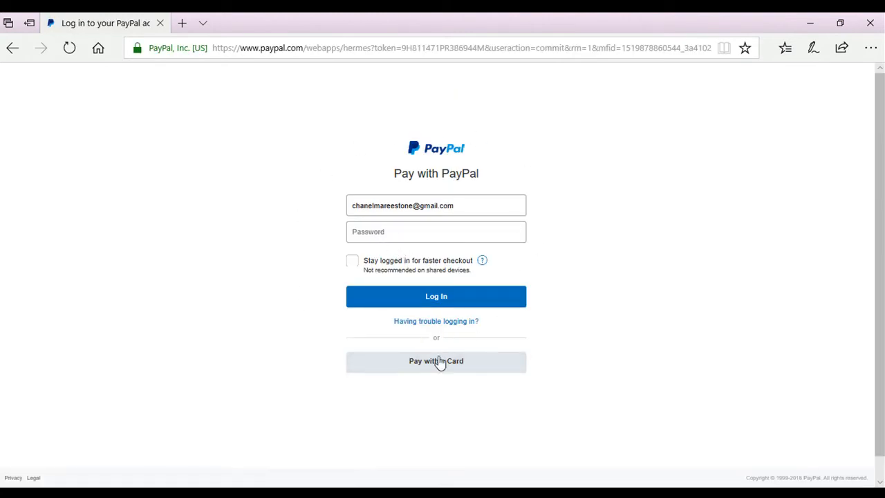
{"action": "left_click", "coordinate": [435, 359]}
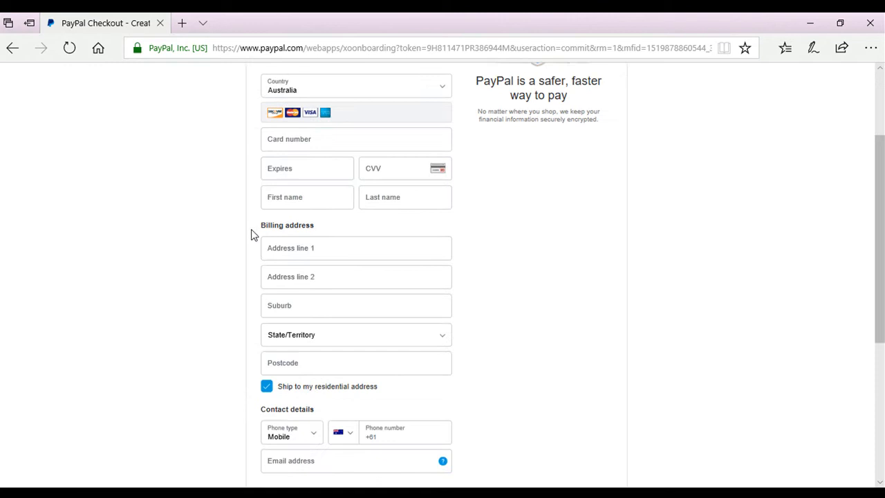
{"action": "scroll", "scroll_direction": "up", "scroll_amount": 3}
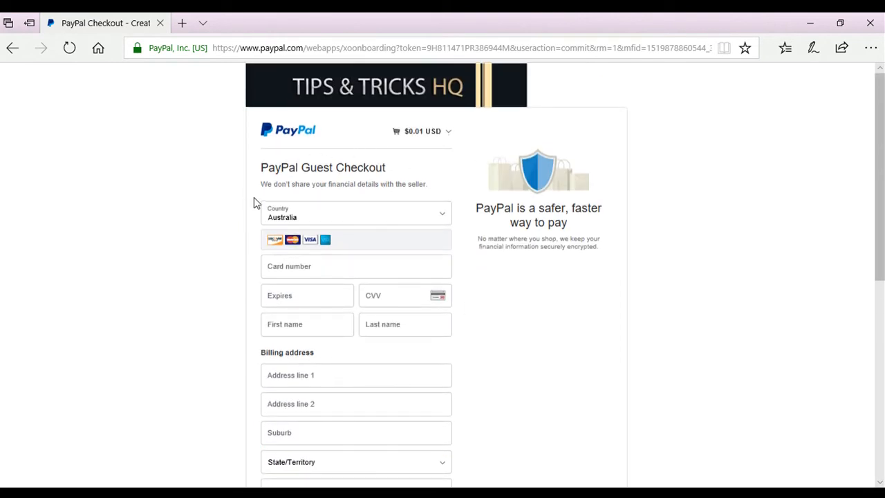
{"action": "left_click", "coordinate": [11, 47]}
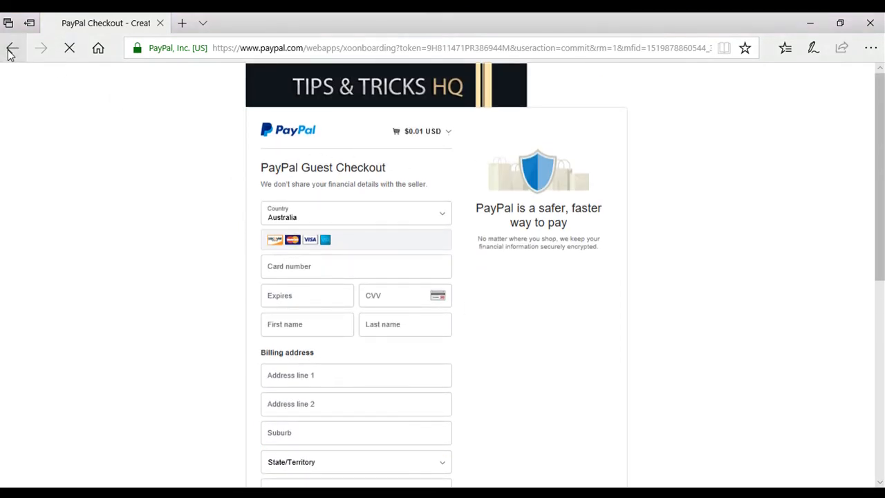
- Log in to PayPal with the password and pay the $0.01 order from the PayPal Balance
{"action": "left_click", "coordinate": [11, 47]}
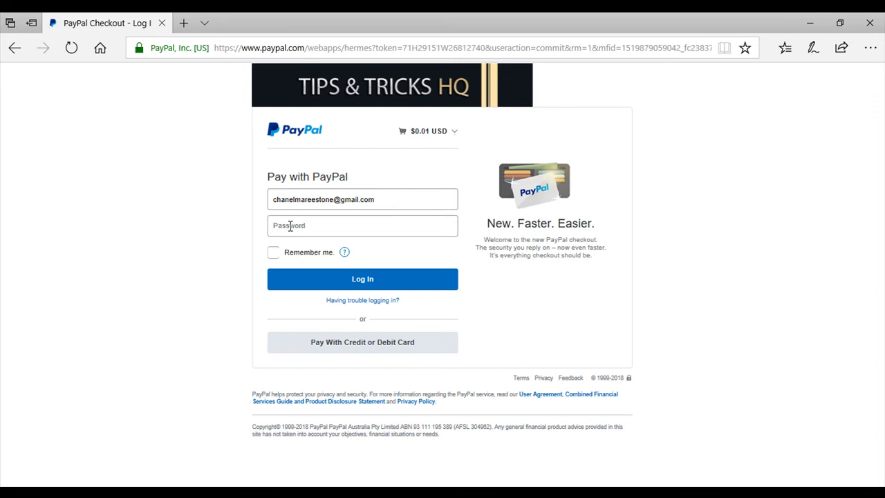
{"action": "type", "text": "password"}
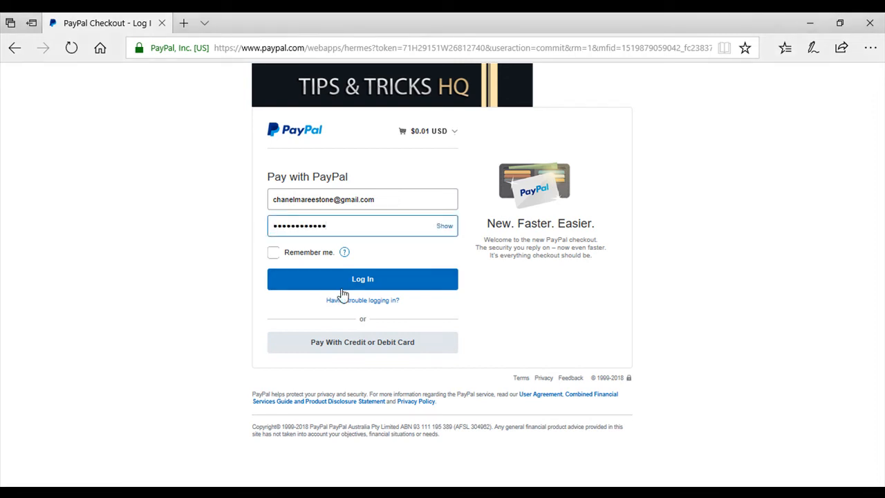
{"action": "left_click", "coordinate": [362, 279]}
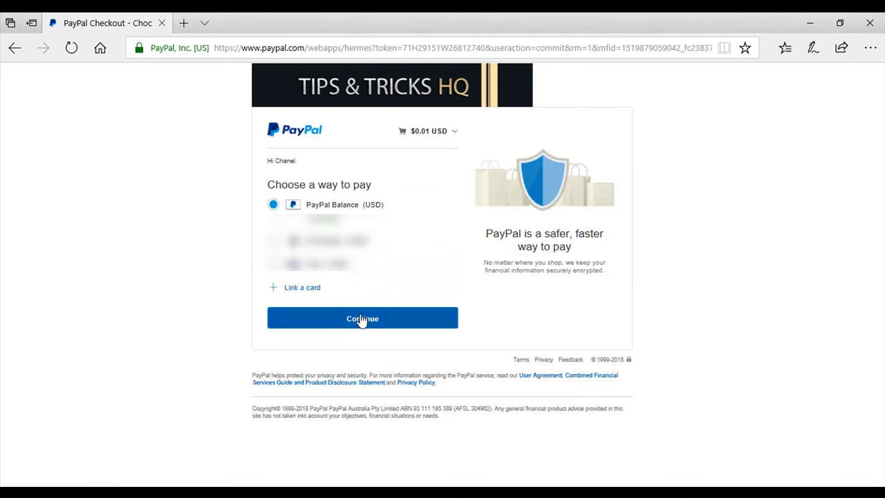
{"action": "left_click", "coordinate": [362, 318]}
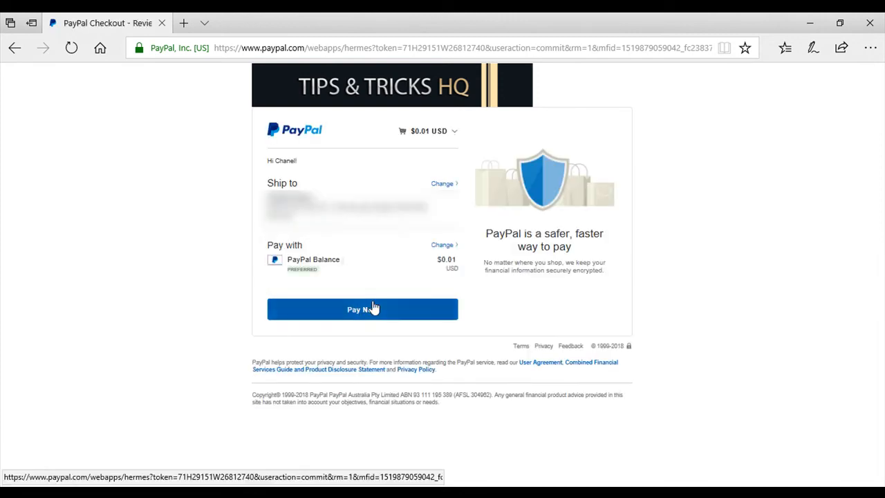
{"action": "left_click", "coordinate": [362, 310]}
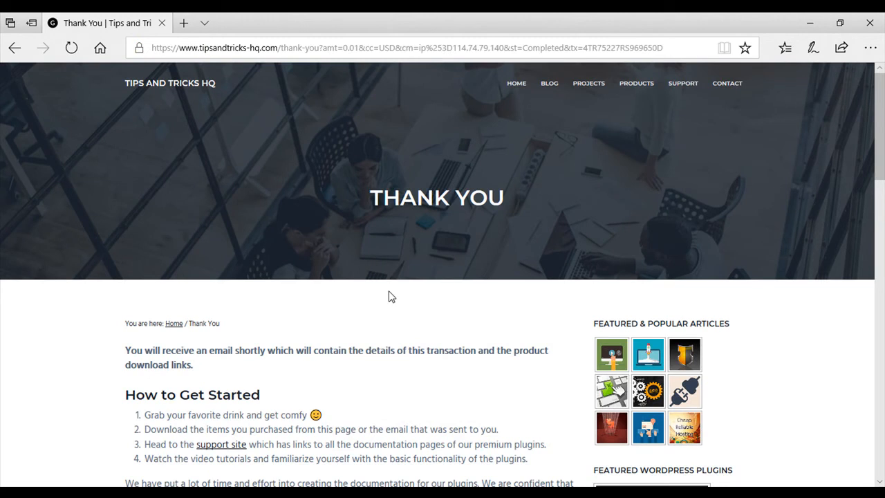
{"action": "mouse_move", "coordinate": [448, 321]}
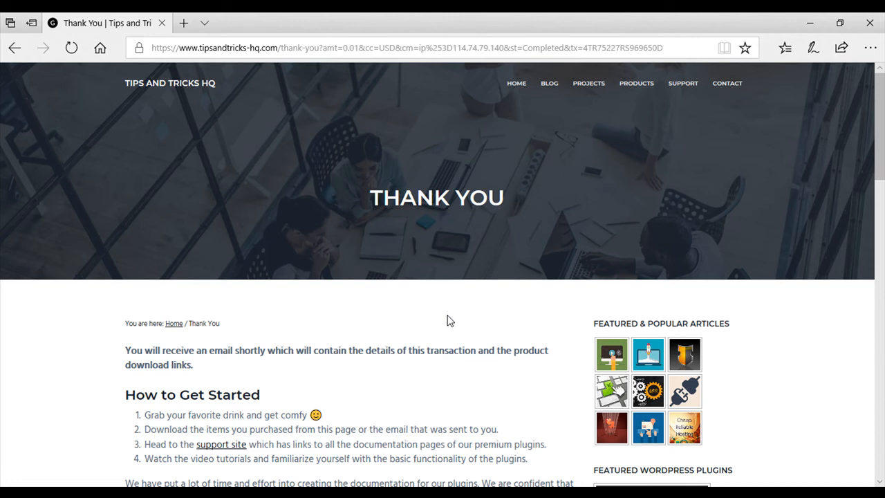
{"action": "mouse_move", "coordinate": [435, 309]}
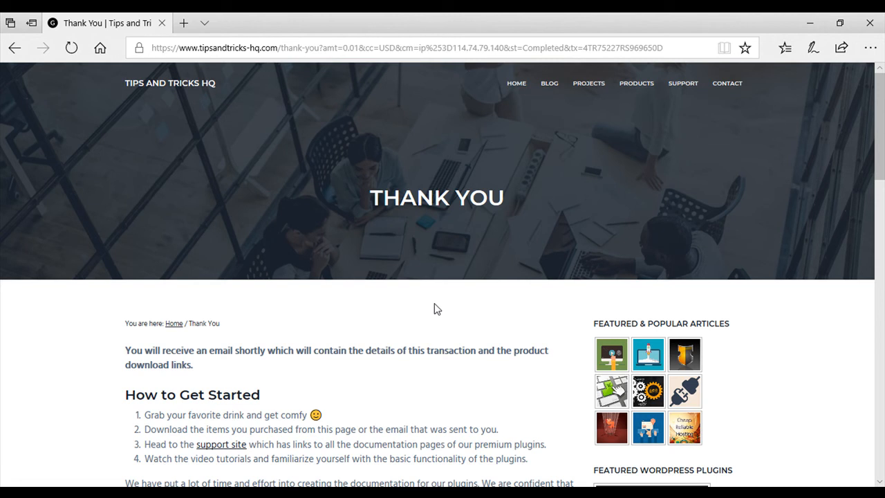
- Scroll to the ordered items with download link, $0.01 total and transaction ID, and highlight the buyer's email address
{"action": "scroll", "scroll_direction": "down", "scroll_amount": 3}
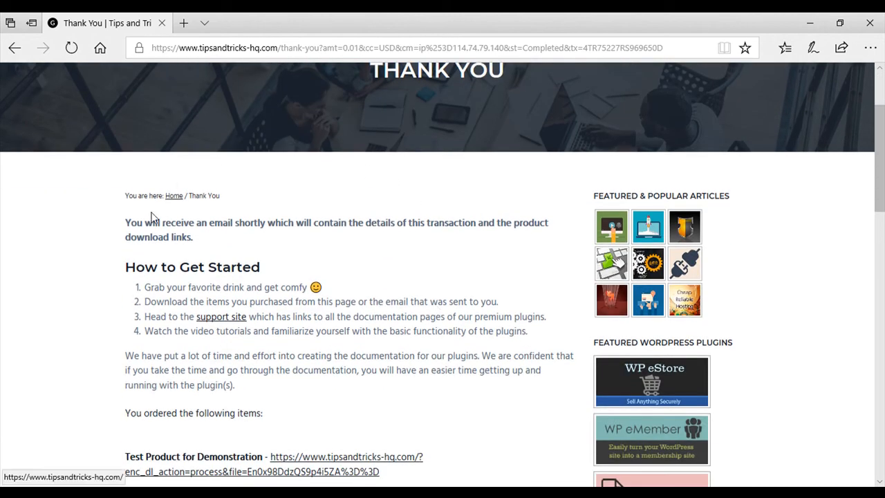
{"action": "scroll", "scroll_direction": "down", "scroll_amount": 3}
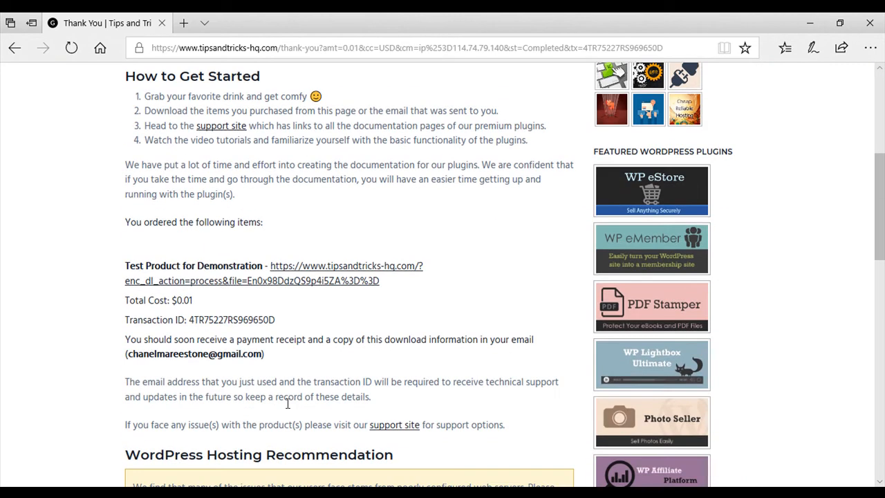
{"action": "mouse_move", "coordinate": [121, 310]}
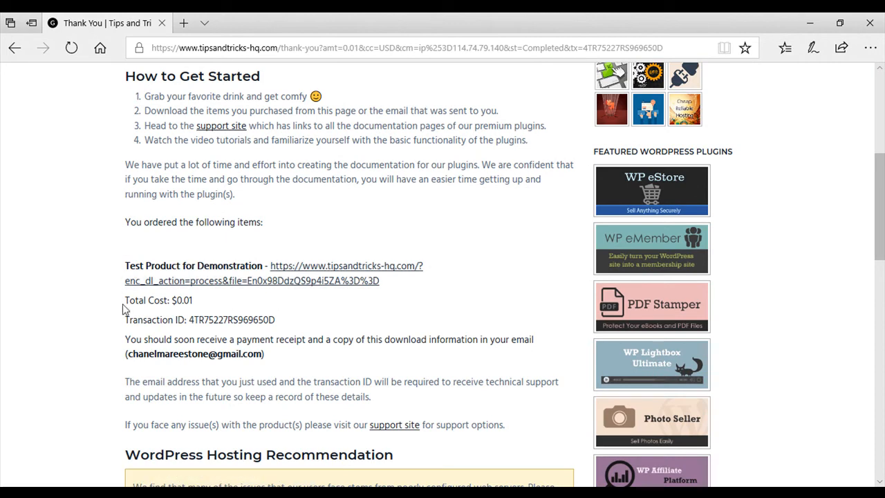
{"action": "mouse_move", "coordinate": [192, 324]}
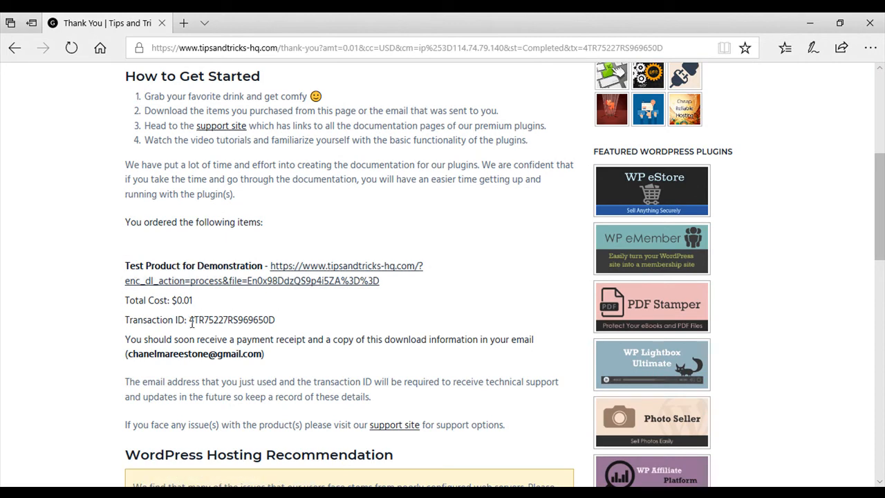
{"action": "mouse_move", "coordinate": [311, 301]}
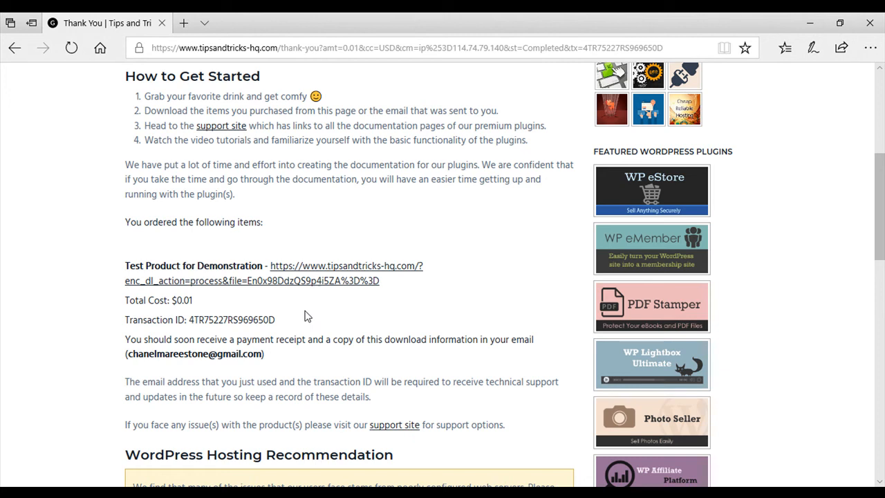
{"action": "double_click", "coordinate": [193, 354]}
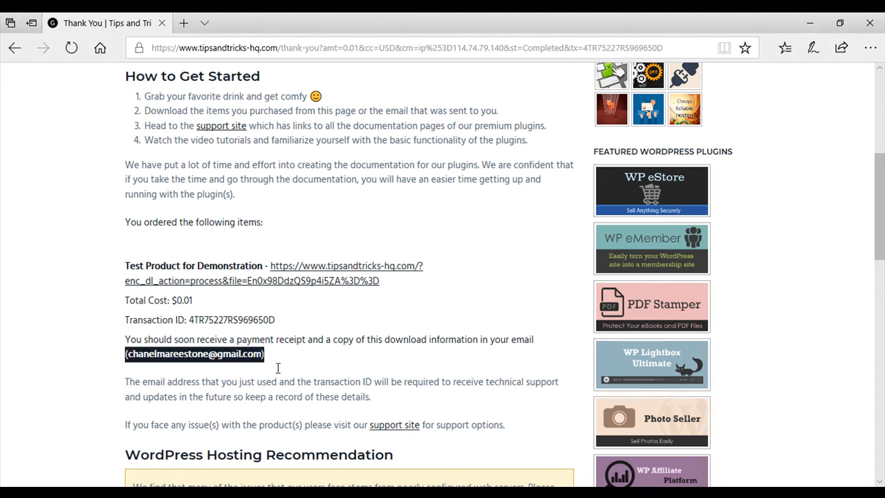
{"action": "mouse_move", "coordinate": [288, 365]}
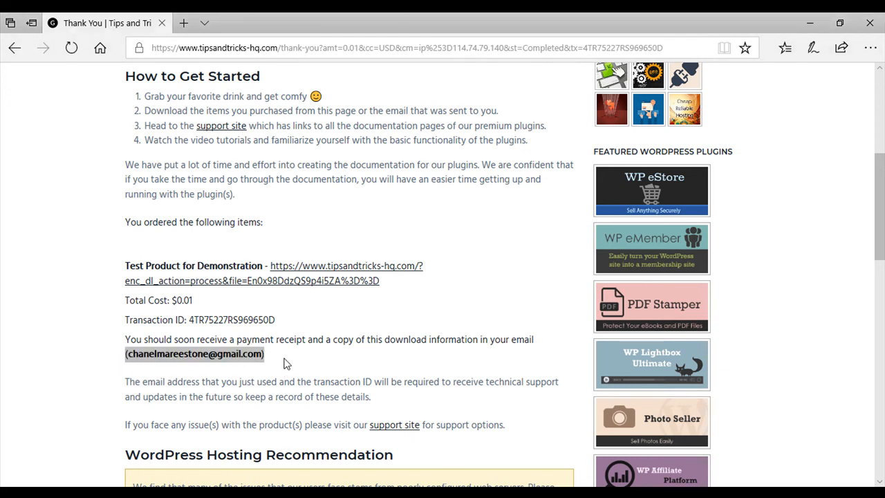
{"action": "mouse_move", "coordinate": [512, 481]}
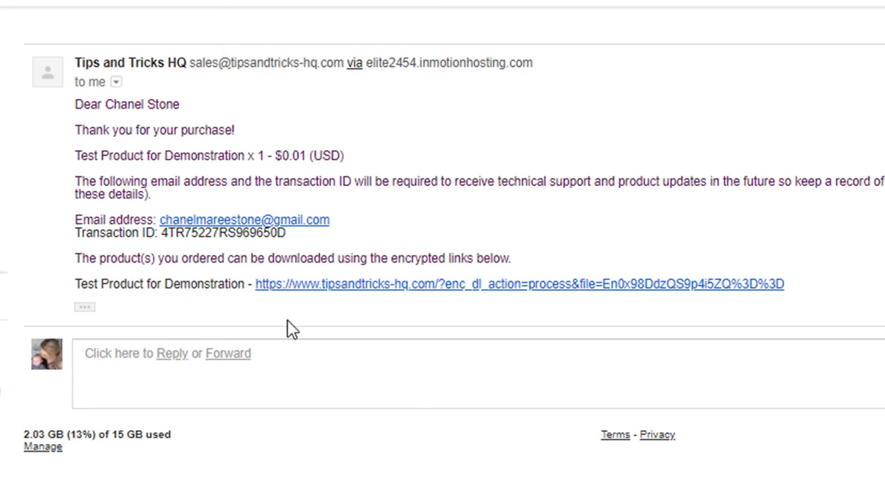
{"action": "mouse_move", "coordinate": [722, 417]}
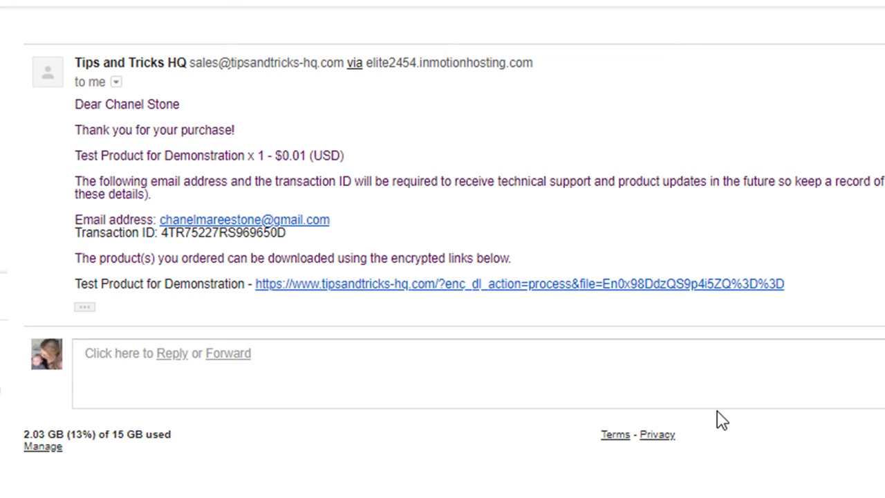
{"action": "mouse_move", "coordinate": [129, 289]}
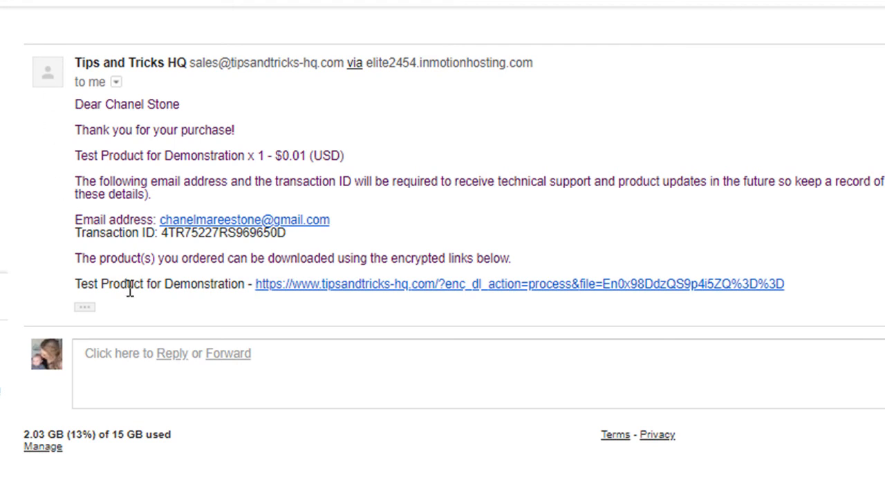
- Scroll through the Tips and Tricks HQ receipt email's download link and transaction details
{"action": "scroll", "scroll_direction": "up", "scroll_amount": 3}
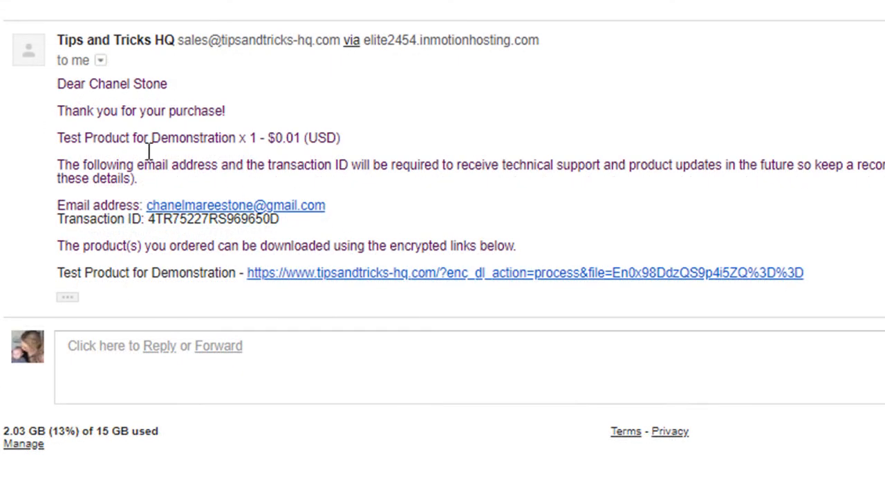
{"action": "mouse_move", "coordinate": [86, 237]}
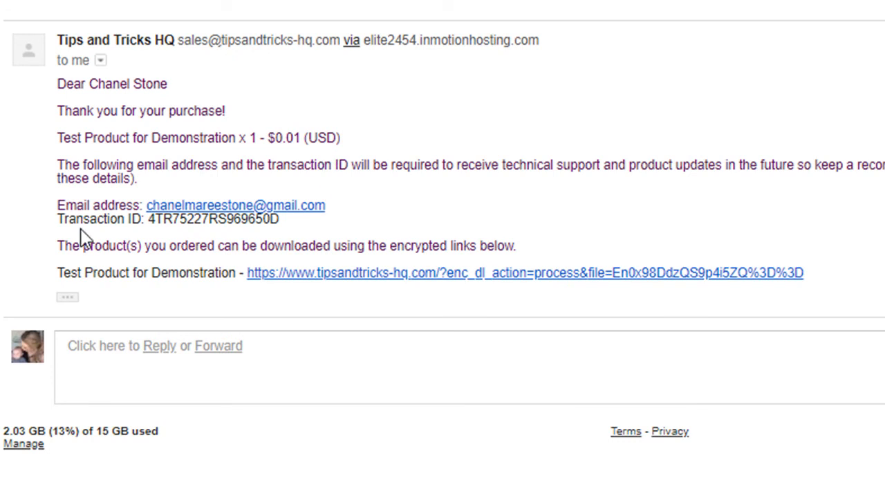
{"action": "mouse_move", "coordinate": [277, 252]}
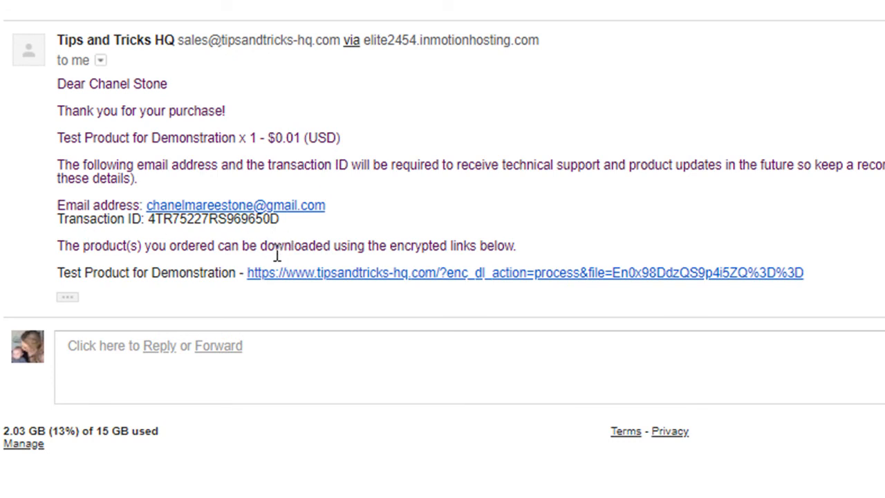
{"action": "mouse_move", "coordinate": [307, 284]}
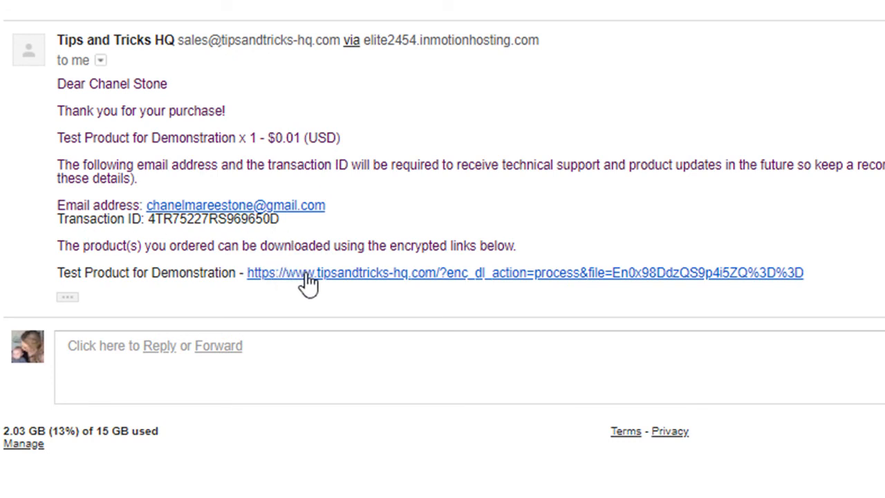
{"action": "mouse_move", "coordinate": [316, 279]}
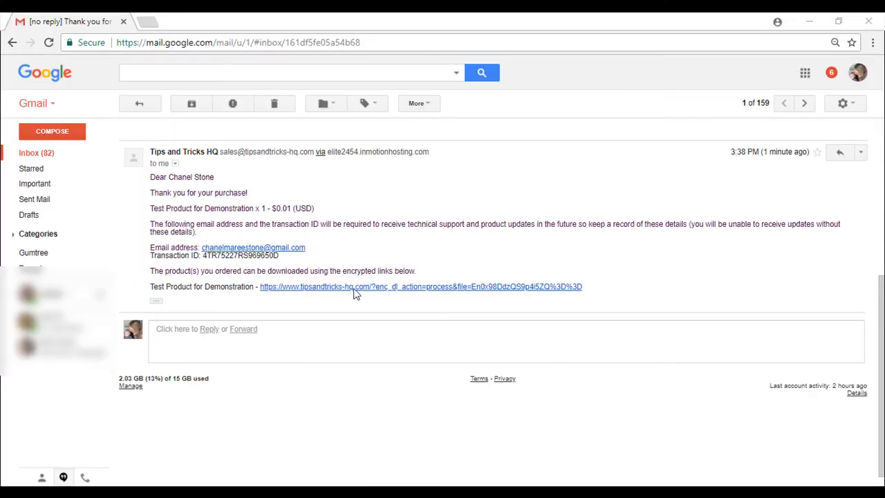
{"action": "mouse_move", "coordinate": [359, 286]}
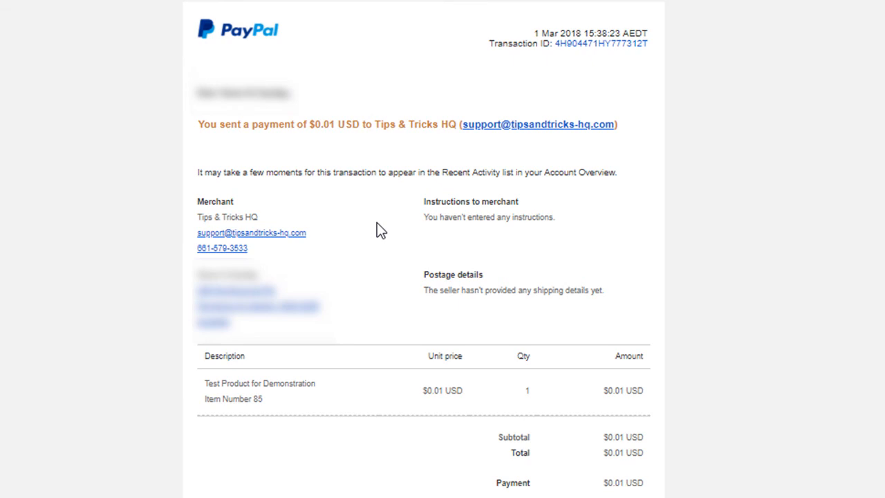
- Scroll the PayPal receipt down to the item table and $0.01 payment totals
{"action": "scroll", "scroll_direction": "down", "scroll_amount": 3}
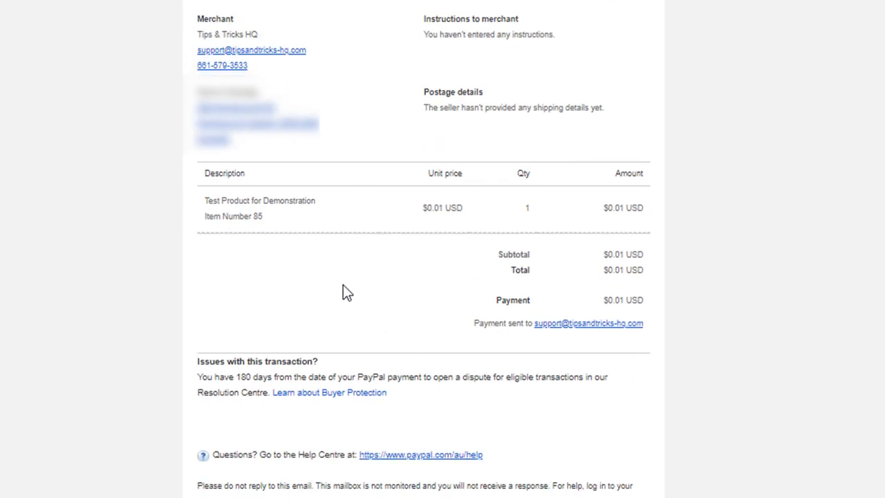
{"action": "mouse_move", "coordinate": [445, 232]}
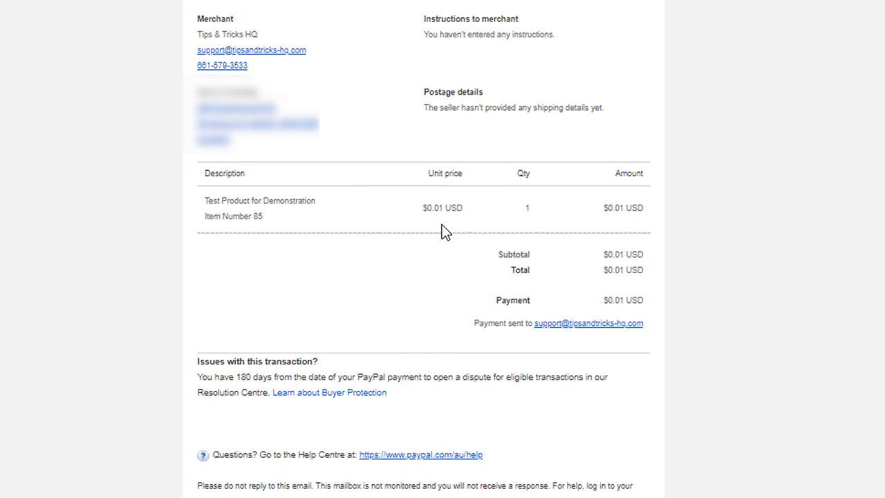
{"action": "mouse_move", "coordinate": [481, 255]}
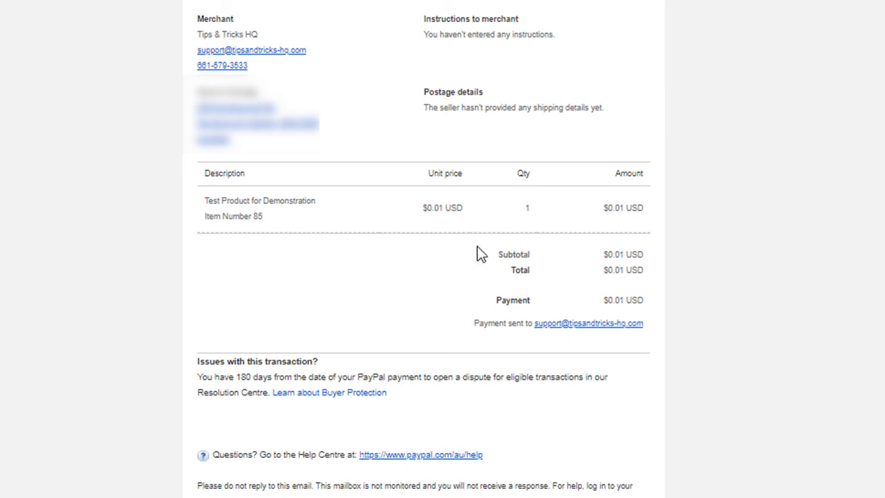